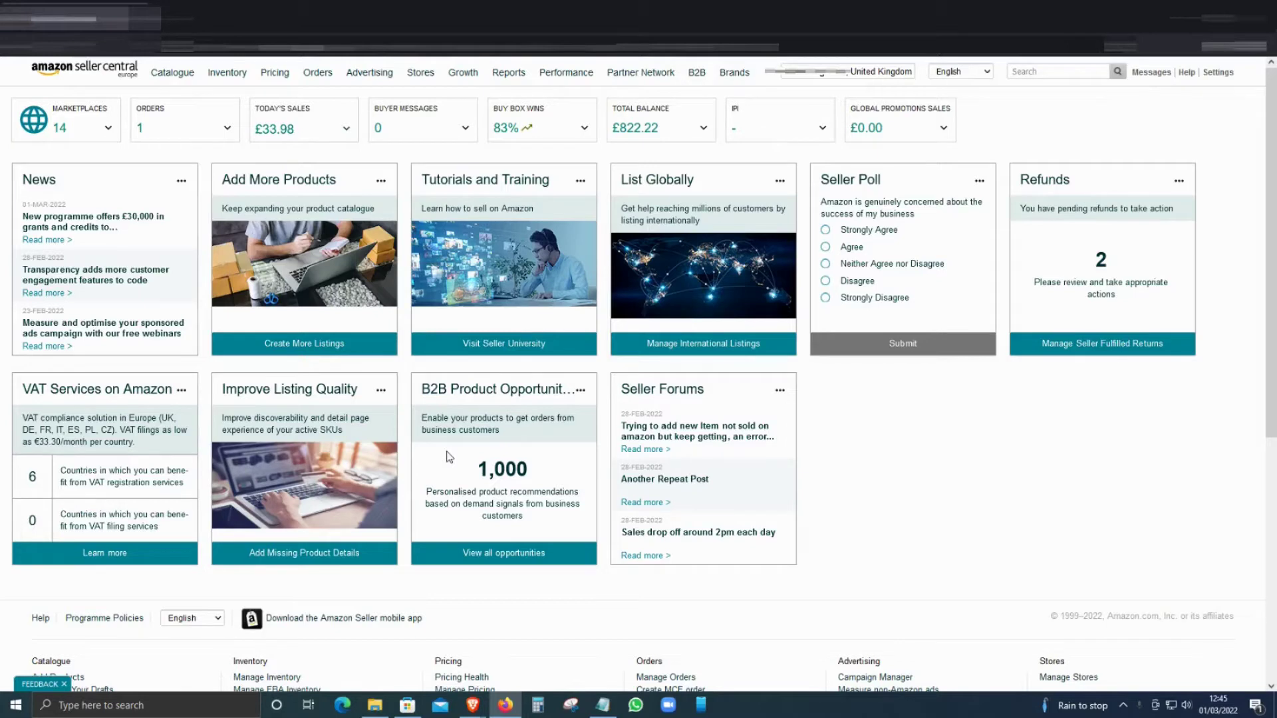
pyautogui.moveTo(504, 325)
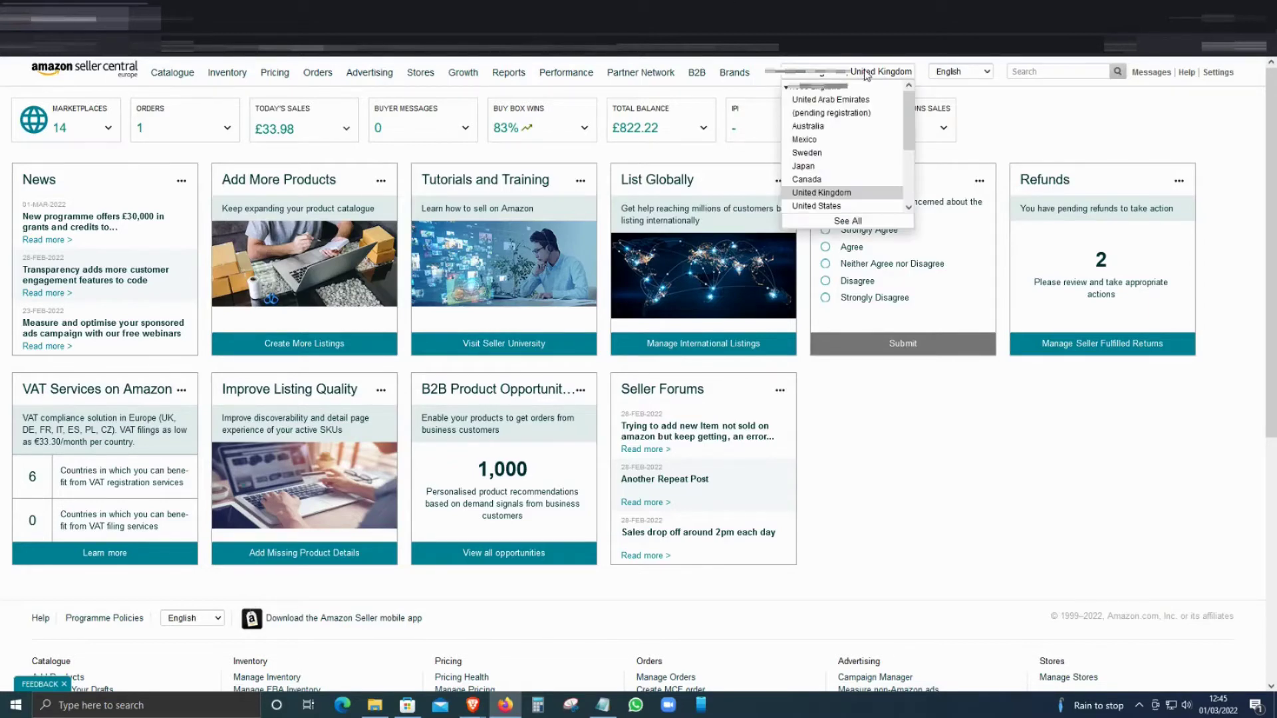
# Open the Settings dropdown in the top-right header of the UK dashboard.
pyautogui.click(1222, 72)
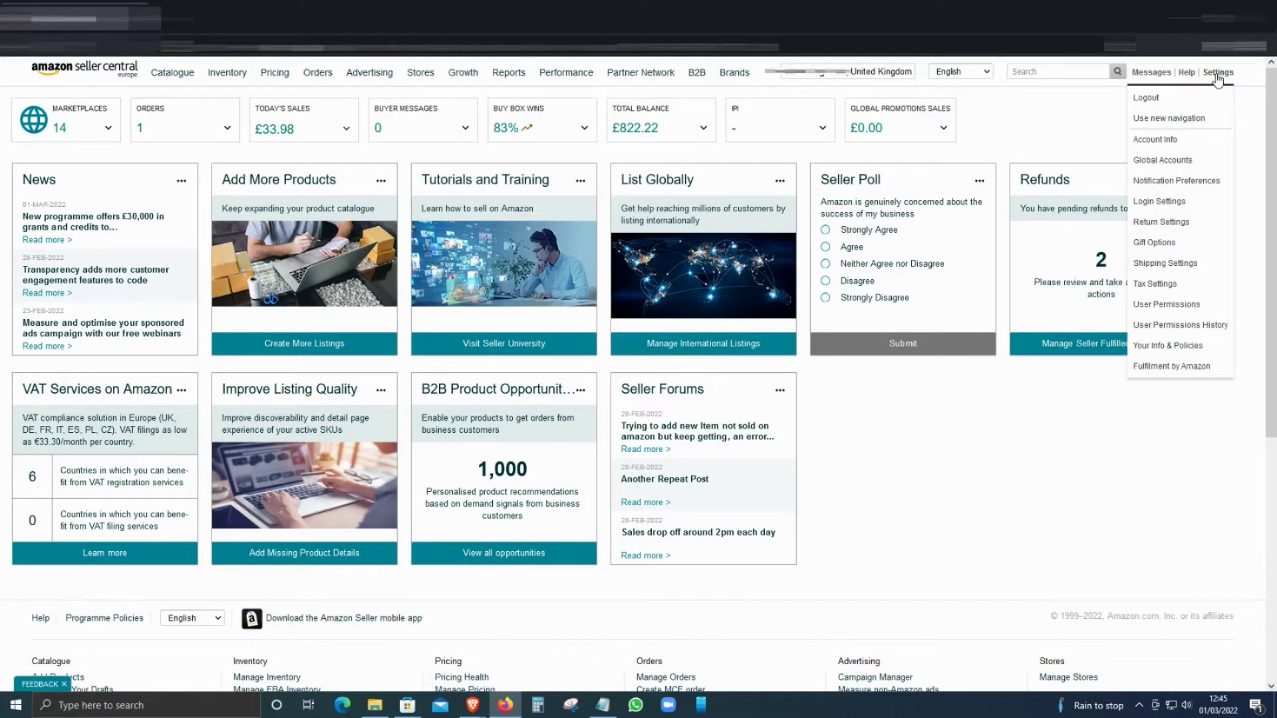
pyautogui.moveTo(1214, 95)
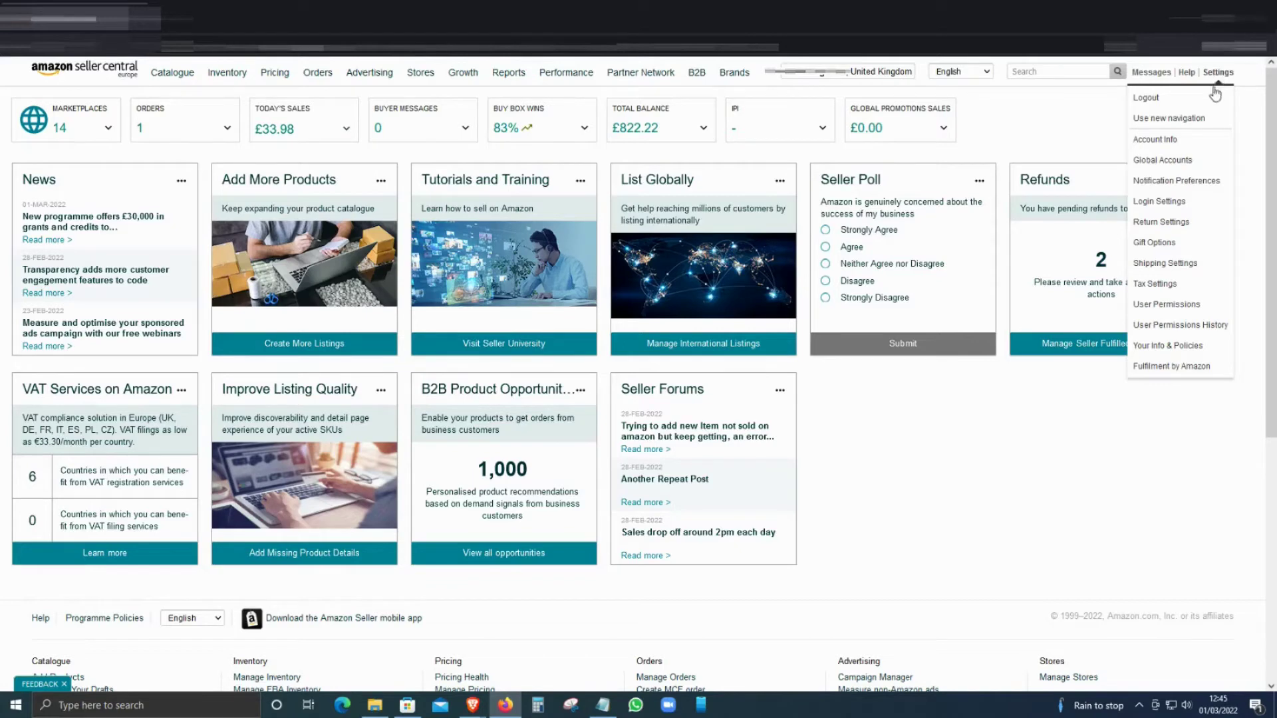
pyautogui.moveTo(1177, 307)
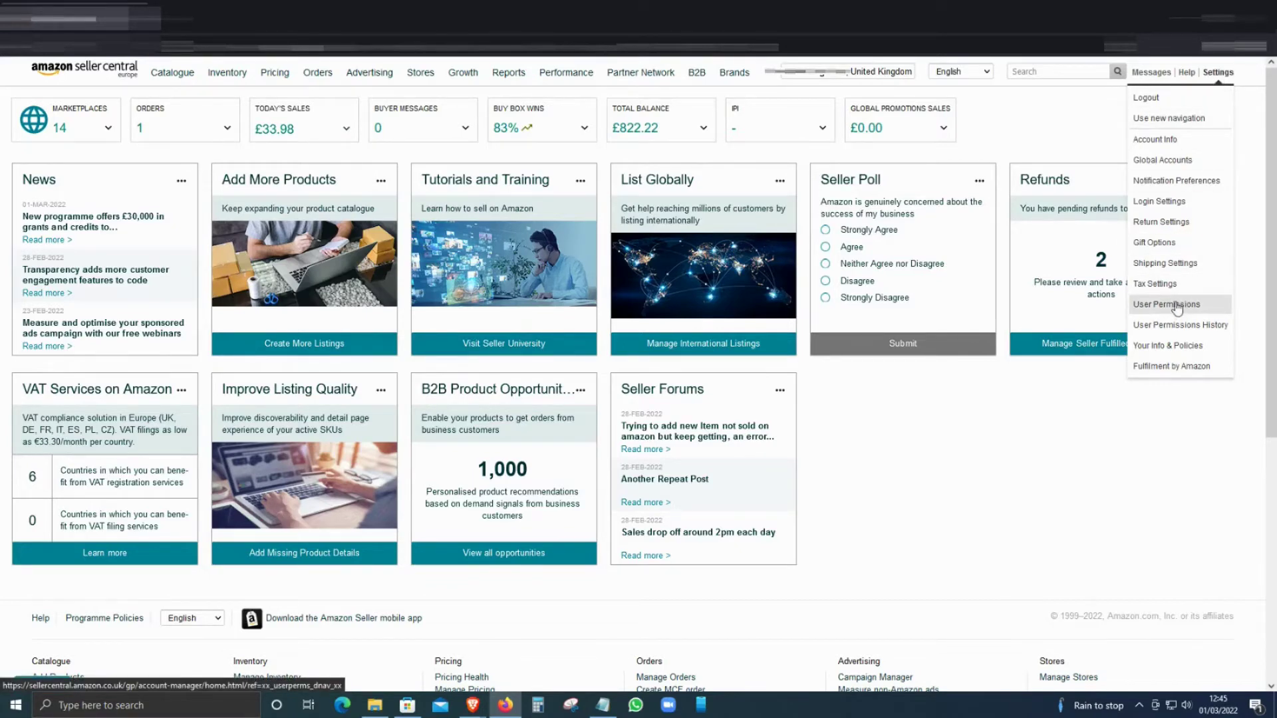
# Go to User Permissions and scroll to the Current Users table.
pyautogui.click(1167, 304)
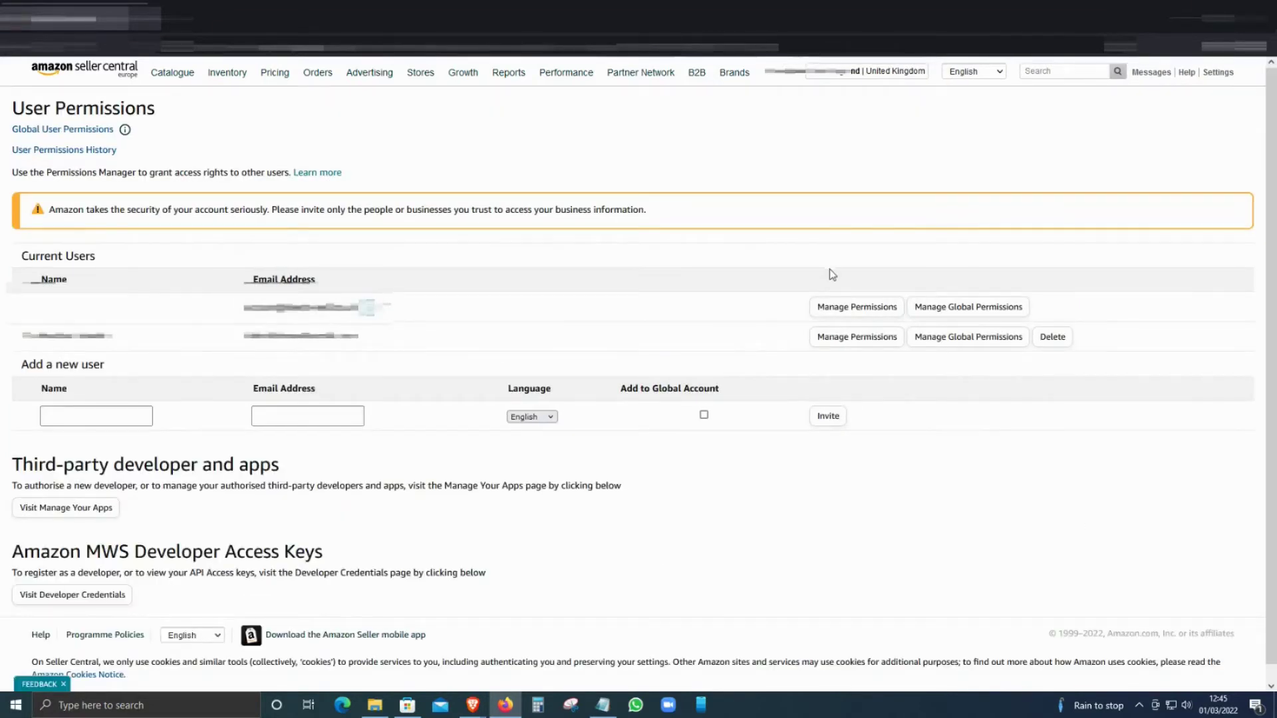
pyautogui.scroll(-3)
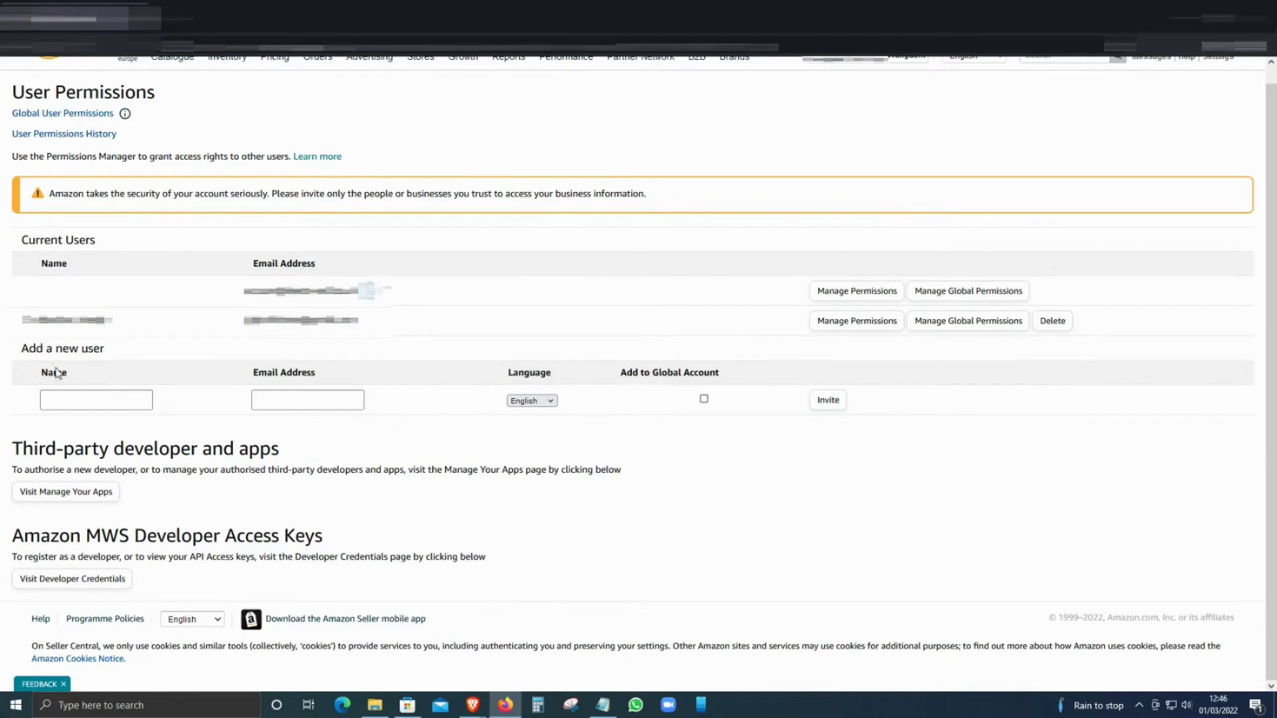
pyautogui.moveTo(104, 363)
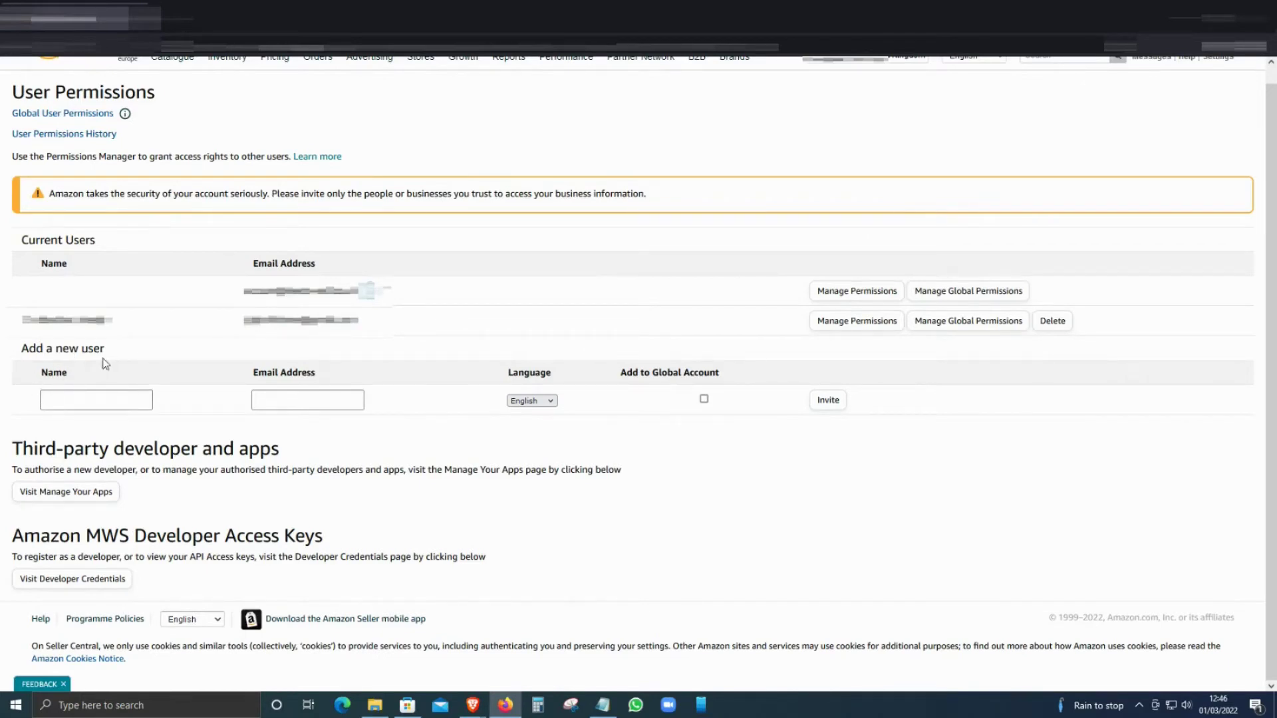
pyautogui.moveTo(274, 426)
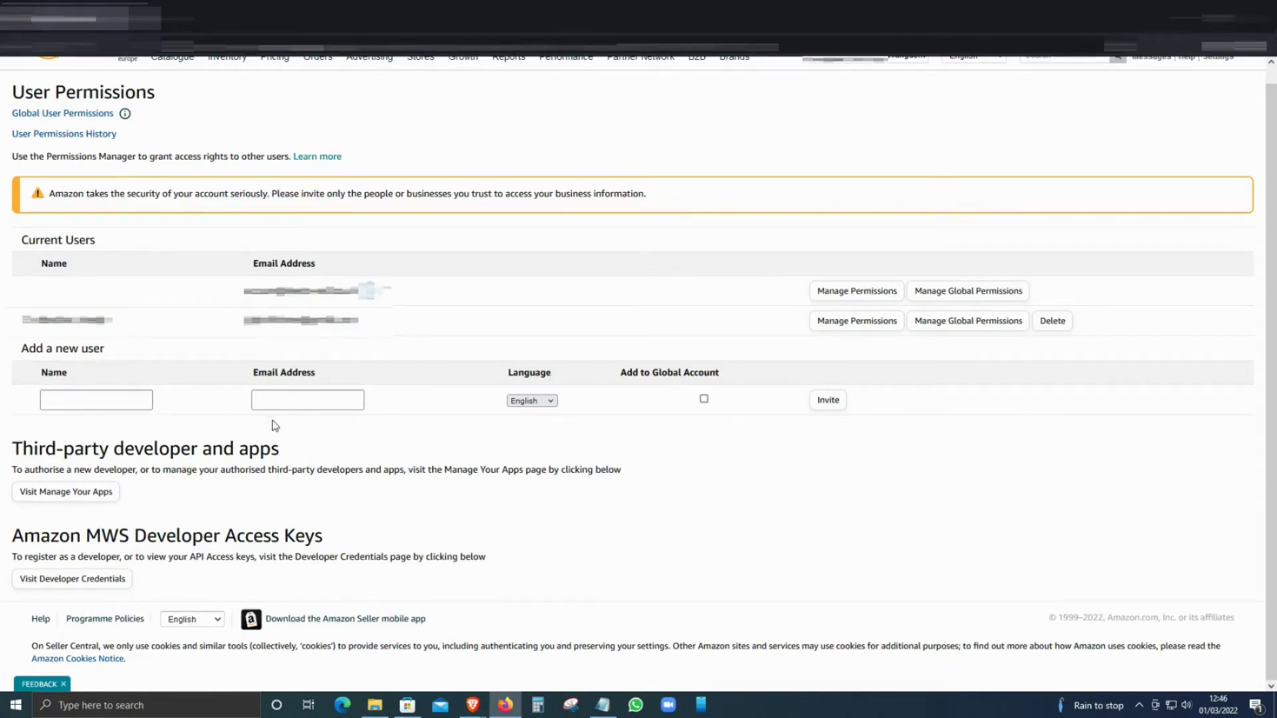
pyautogui.moveTo(648, 385)
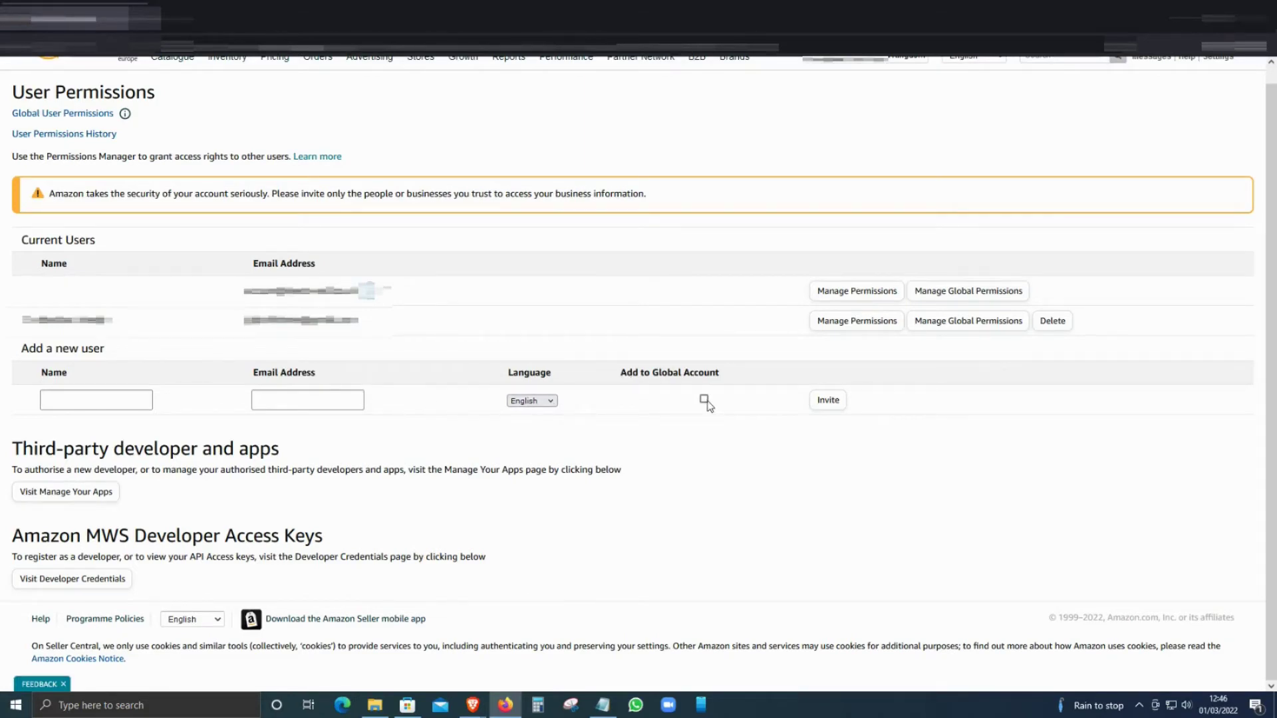
pyautogui.moveTo(701, 379)
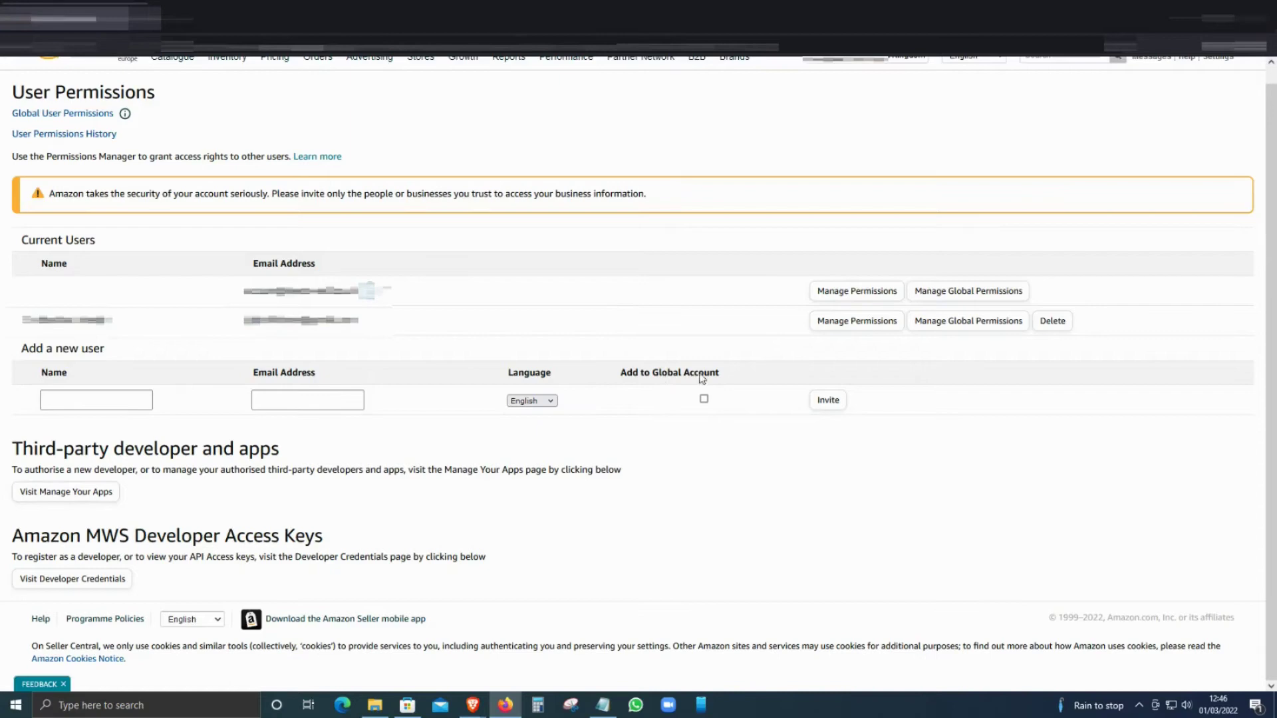
pyautogui.moveTo(707, 402)
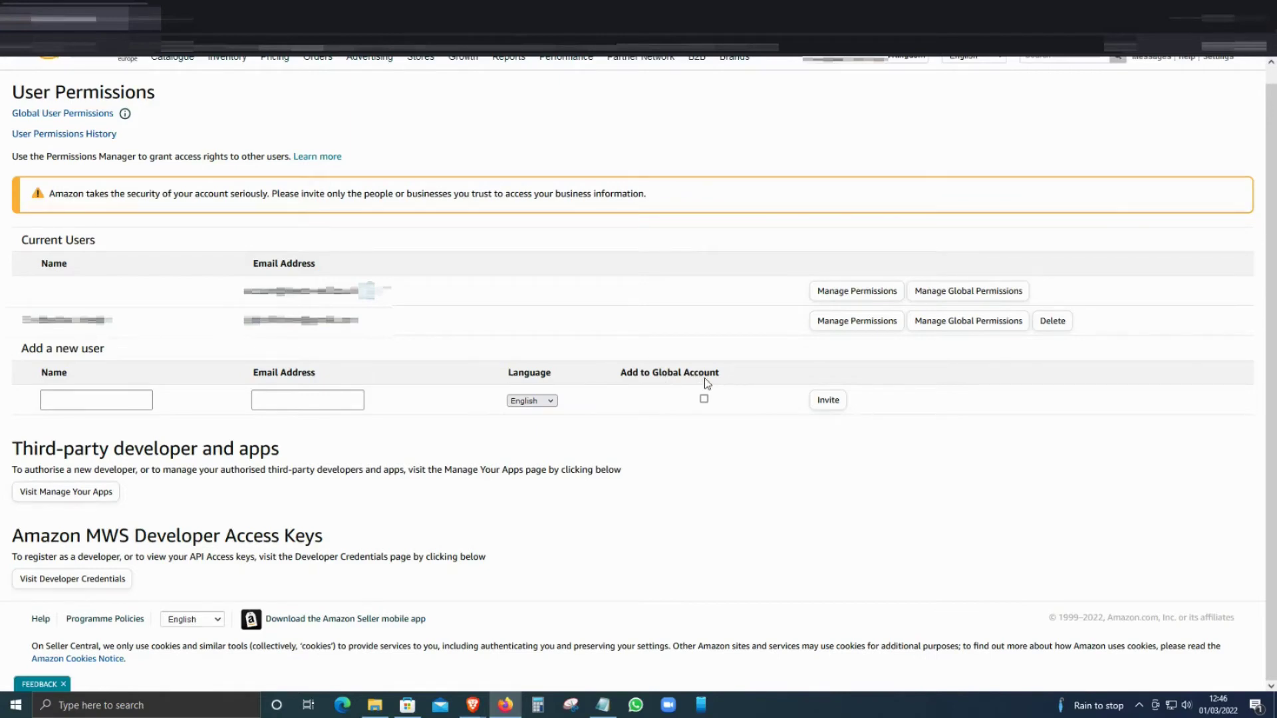
pyautogui.moveTo(808, 350)
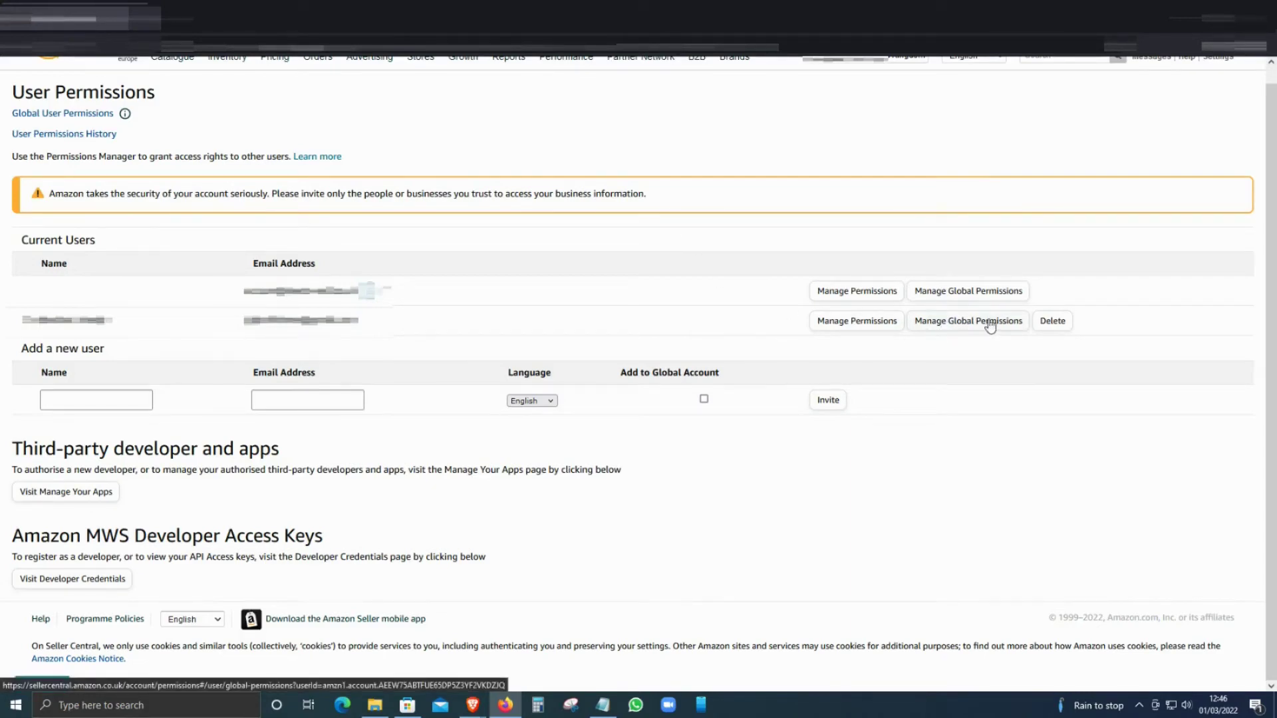
# Set Shipment Performance Dashboard and Manage Returns to View and edit in Global Permissions, then save.
pyautogui.click(968, 321)
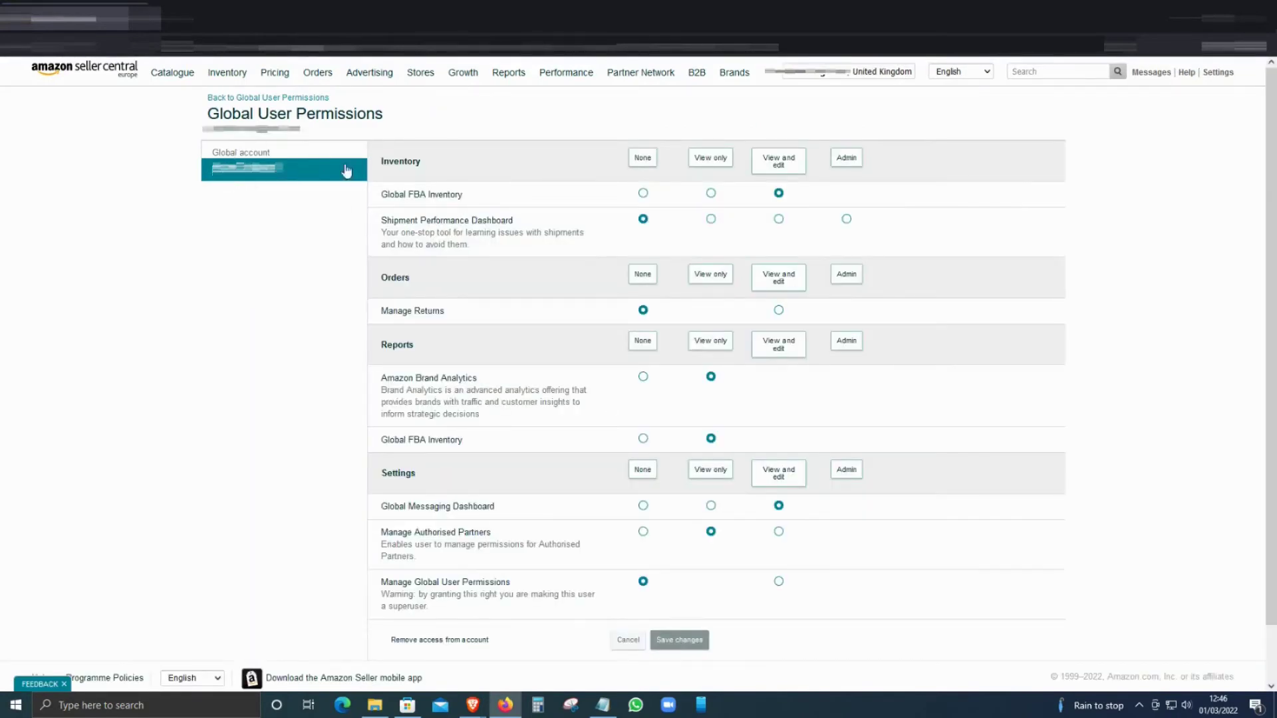
pyautogui.moveTo(392, 191)
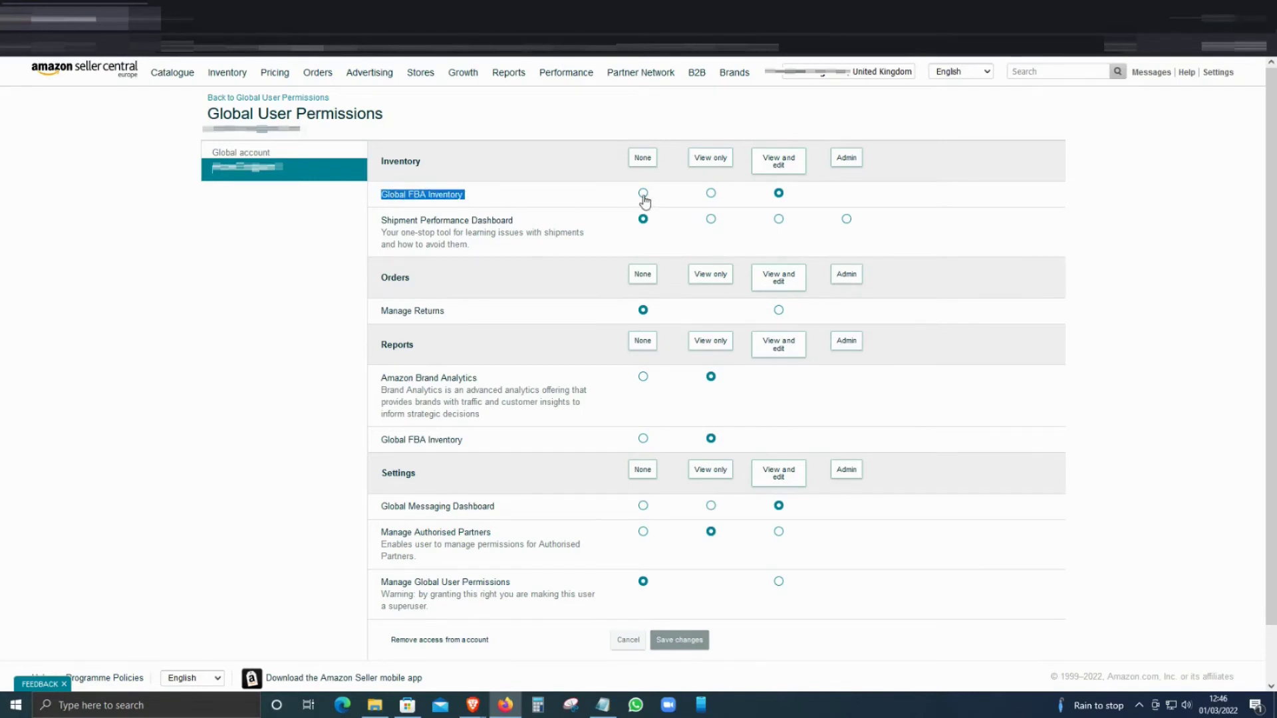
pyautogui.click(778, 192)
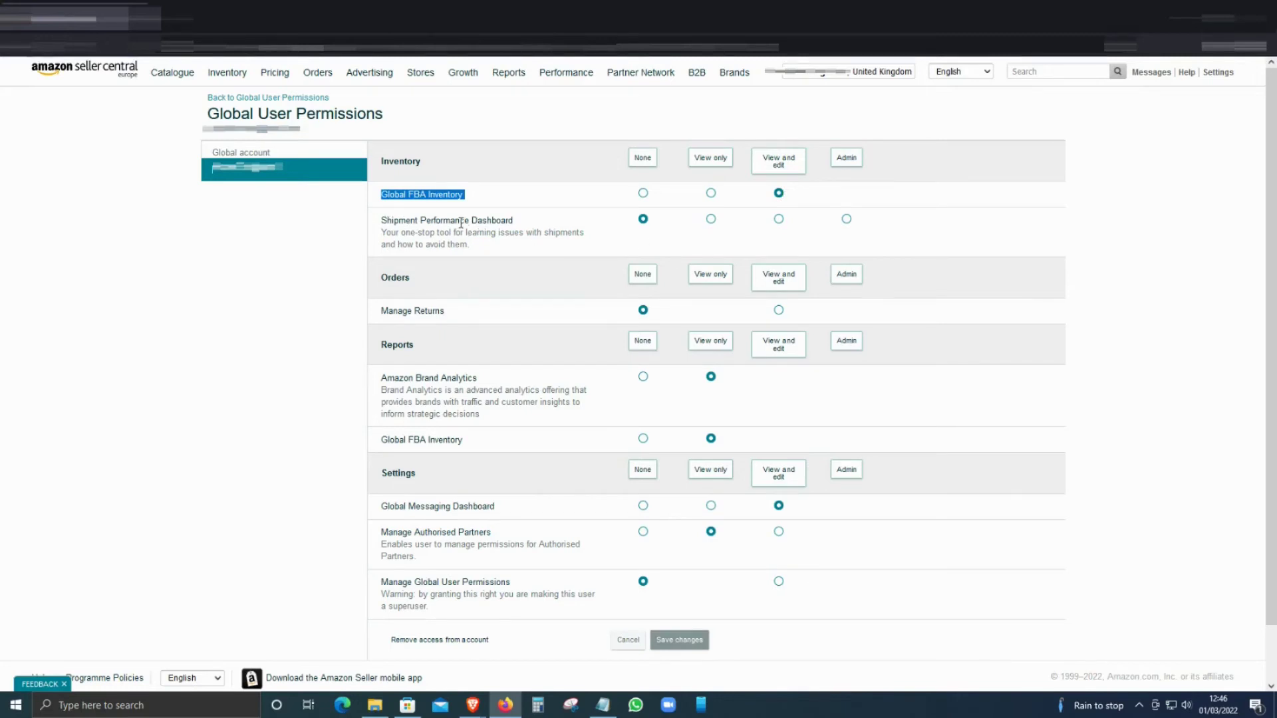
pyautogui.click(779, 219)
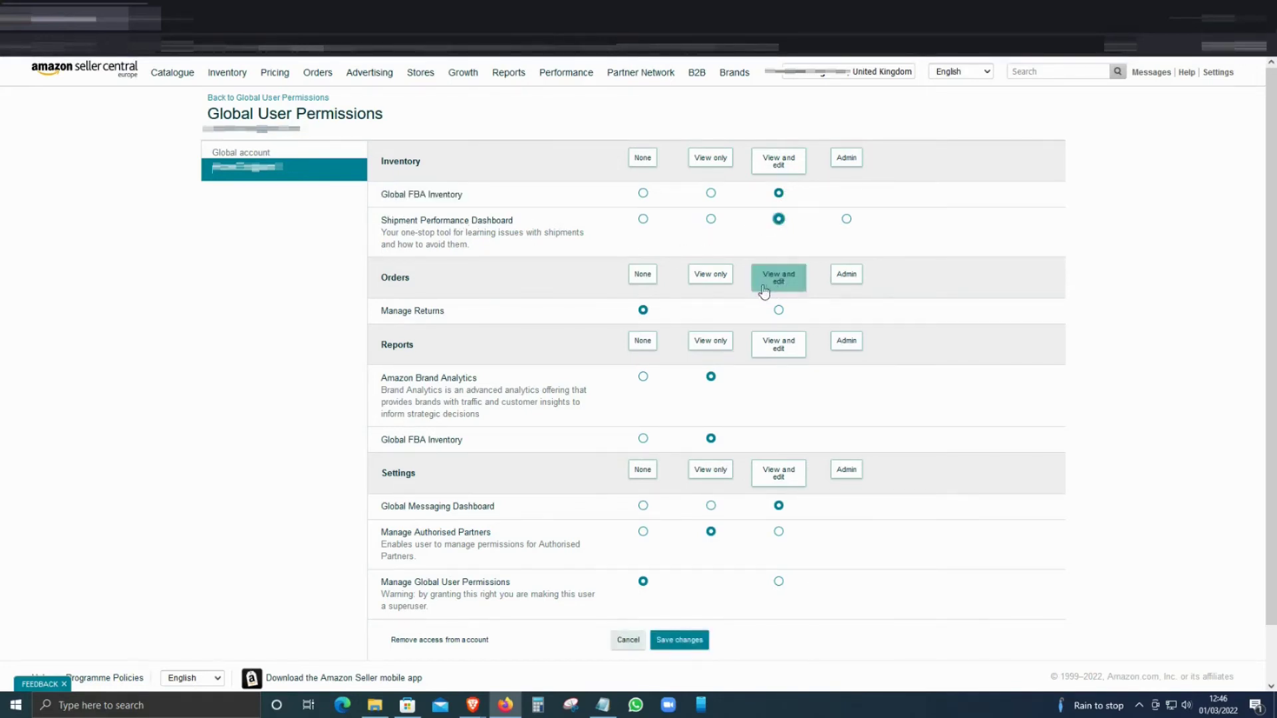
pyautogui.moveTo(381, 342)
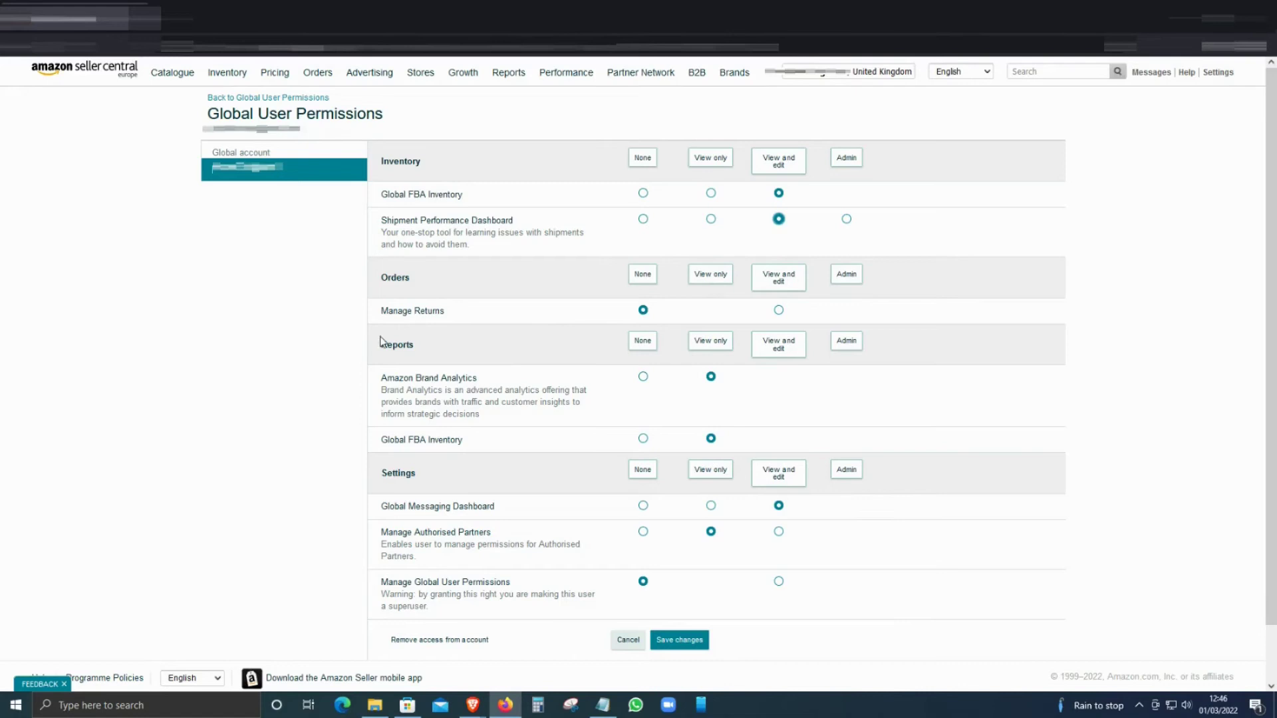
pyautogui.scroll(-3)
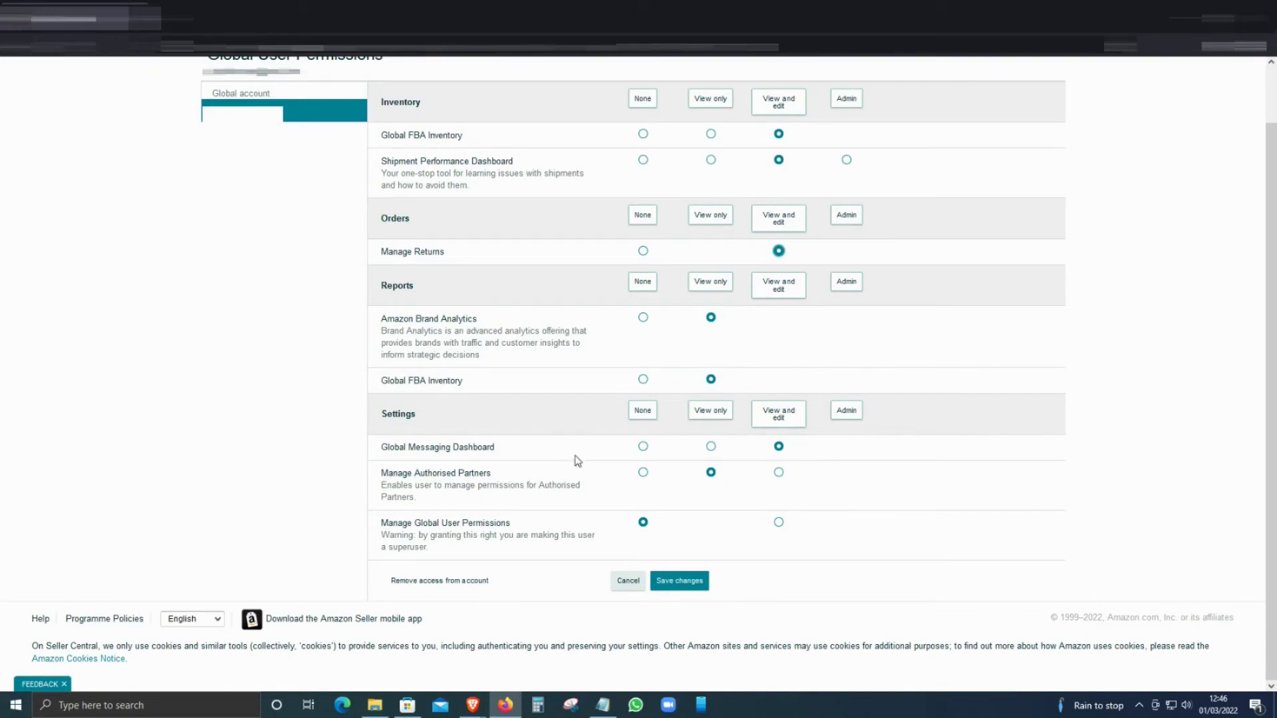
pyautogui.moveTo(825, 536)
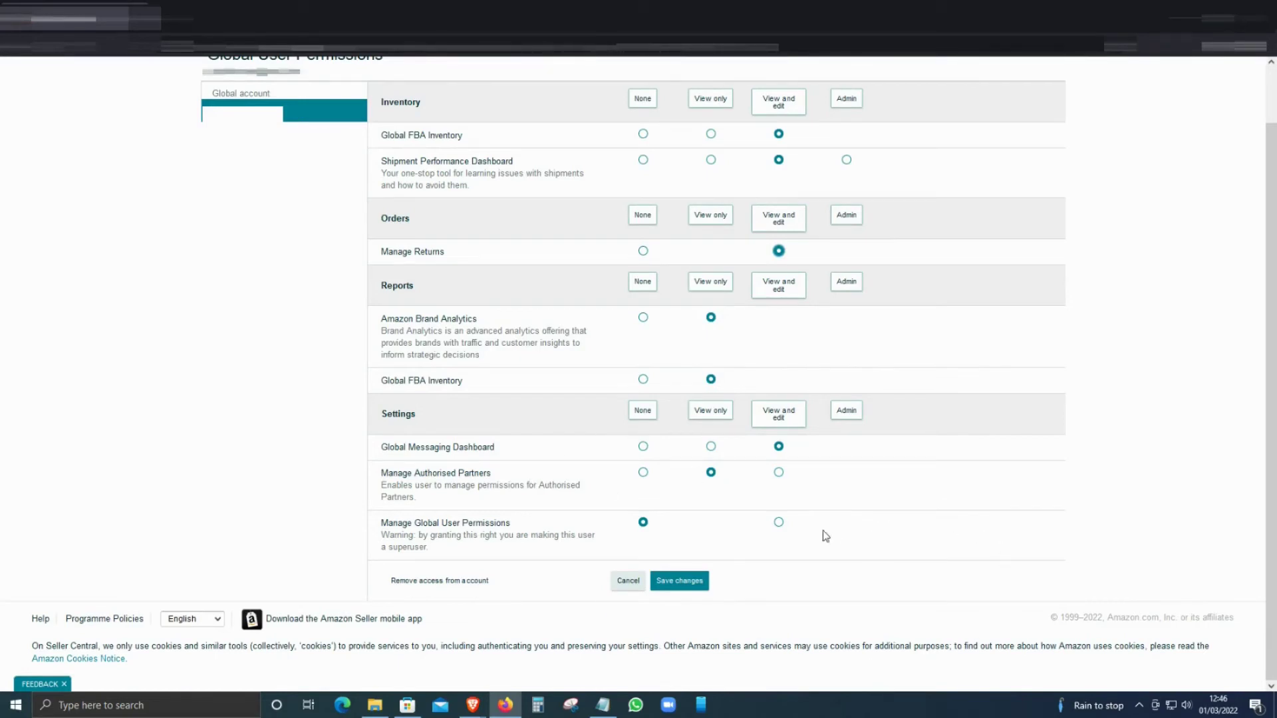
pyautogui.moveTo(907, 619)
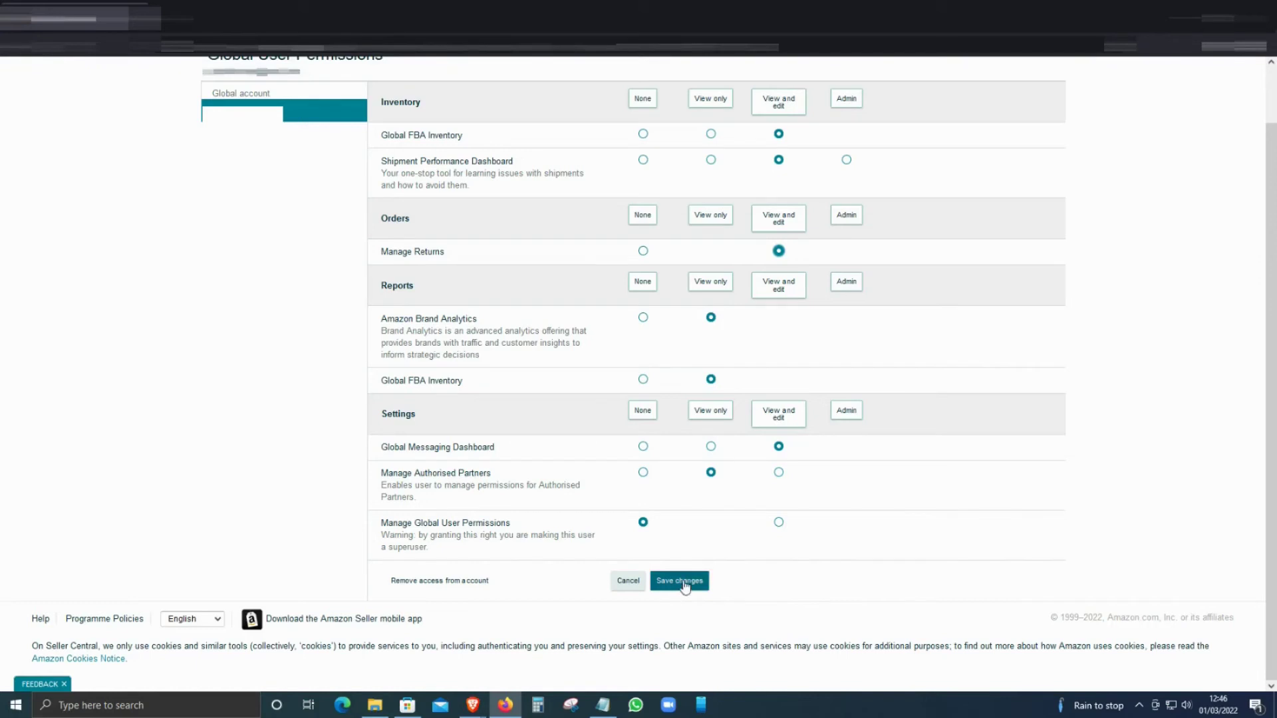
pyautogui.click(680, 580)
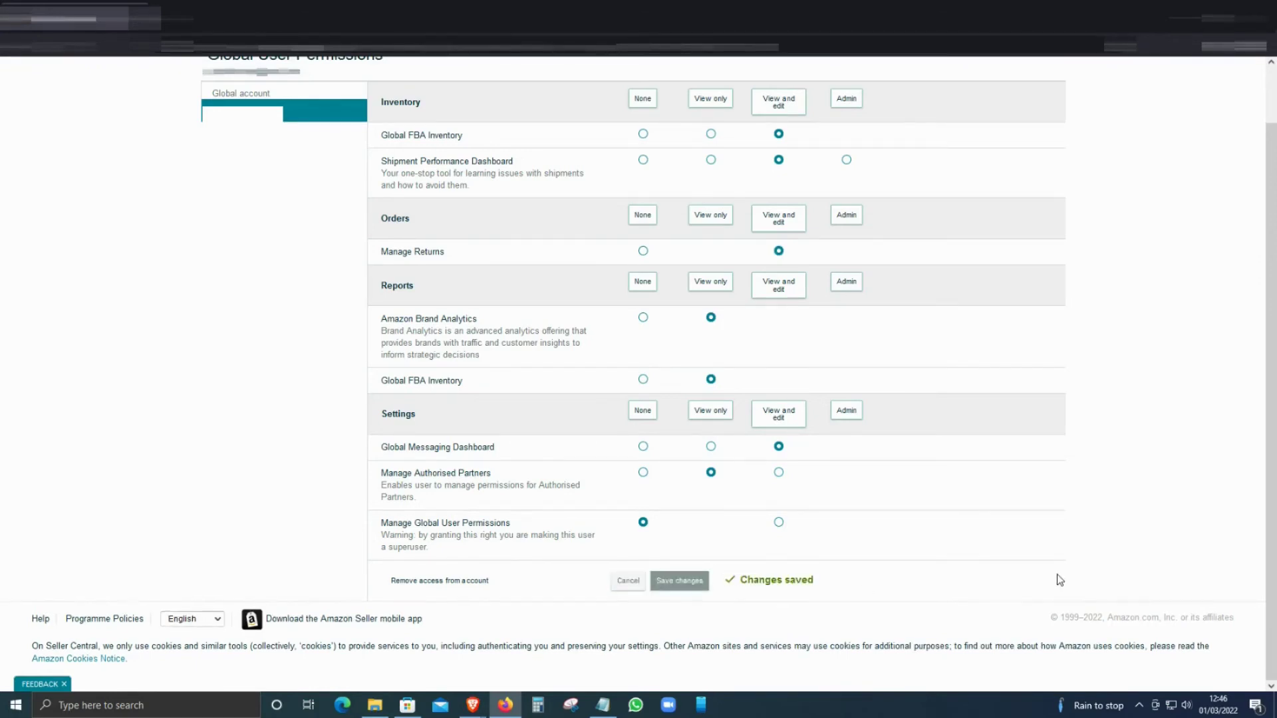